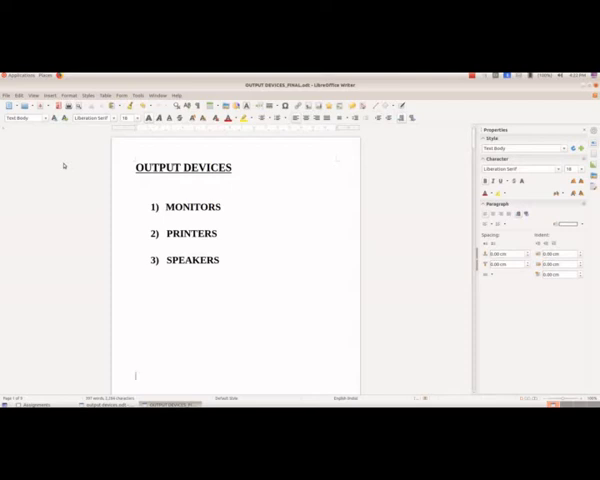
scroll("down", 3)
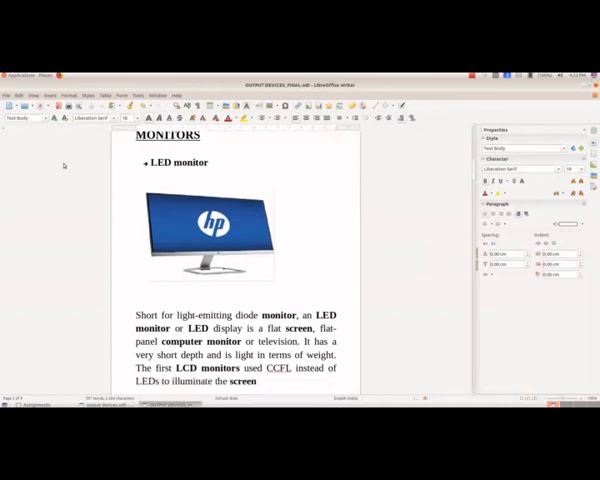
scroll("down", 3)
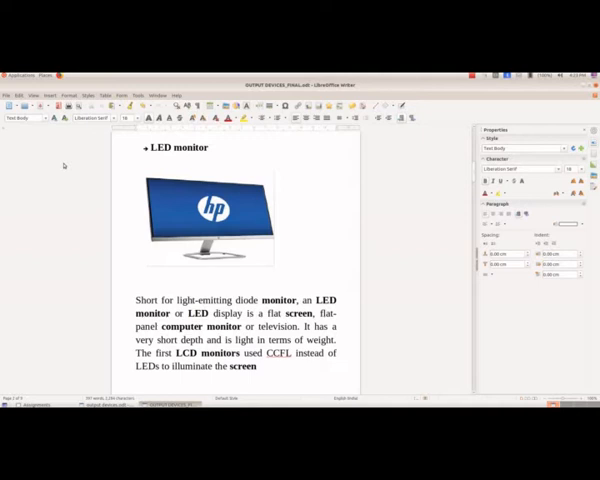
scroll("down", 3)
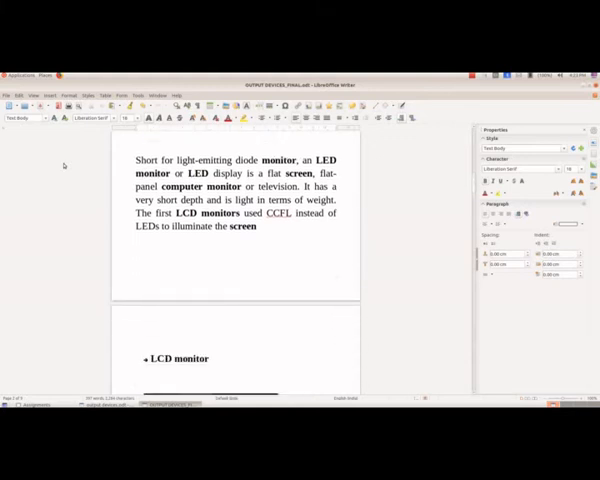
scroll("down", 3)
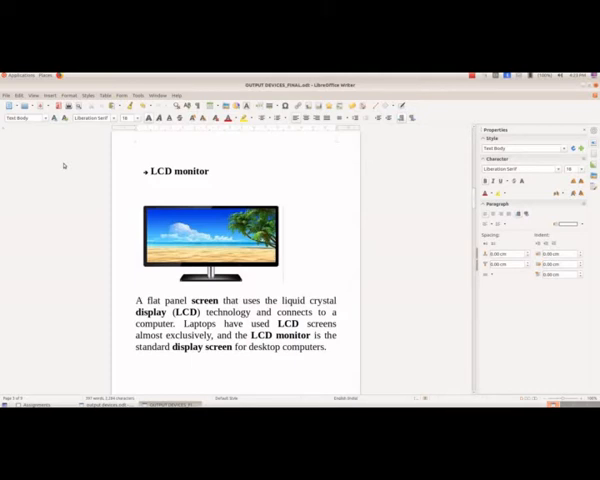
scroll("down", 3)
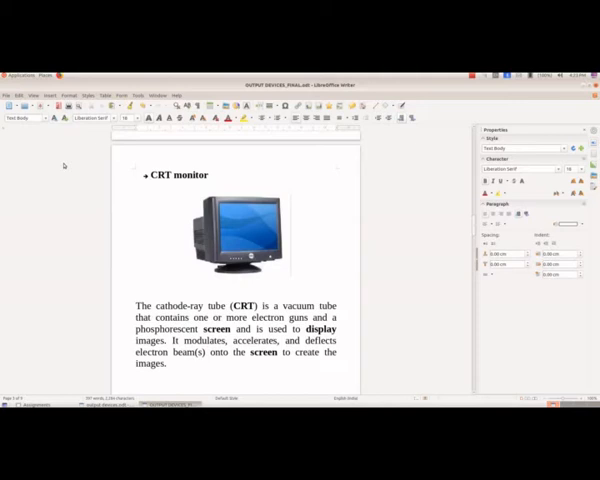
scroll("down", 3)
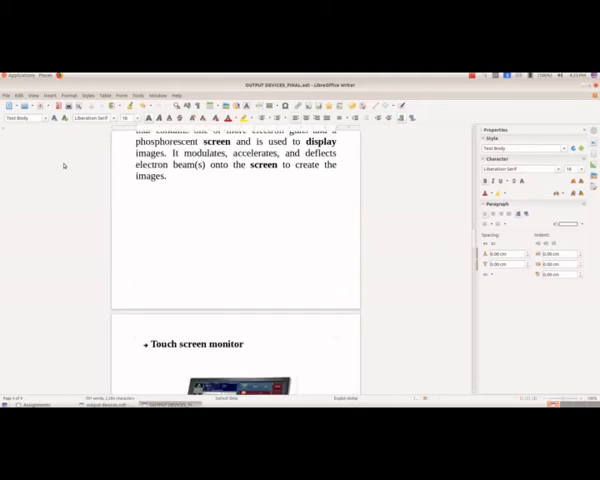
scroll("down", 3)
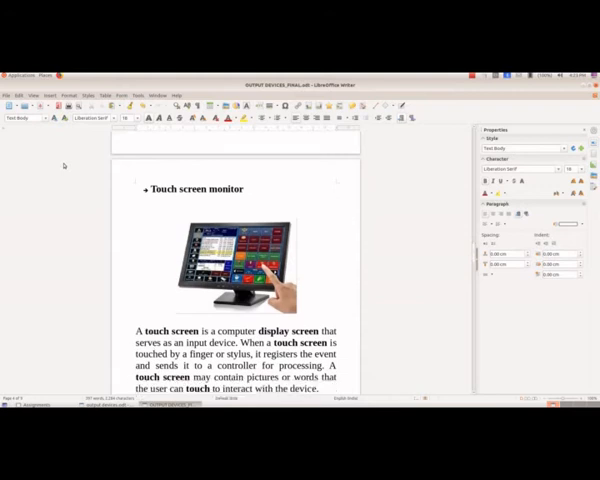
scroll("down", 3)
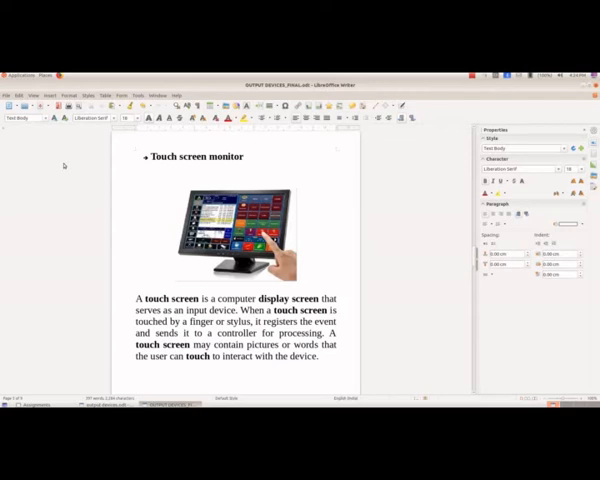
scroll("down", 3)
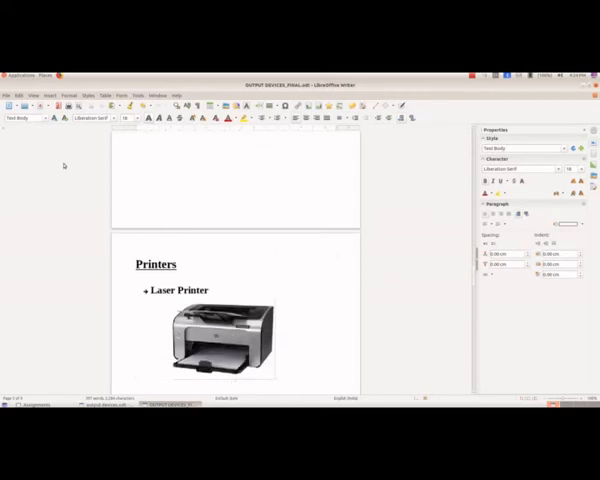
scroll("down", 3)
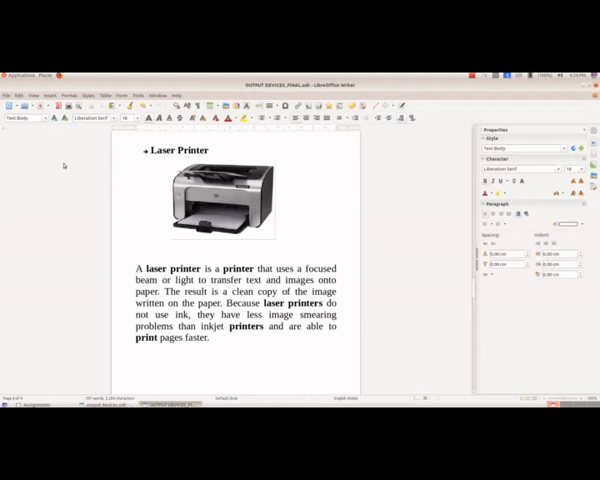
scroll("down", 3)
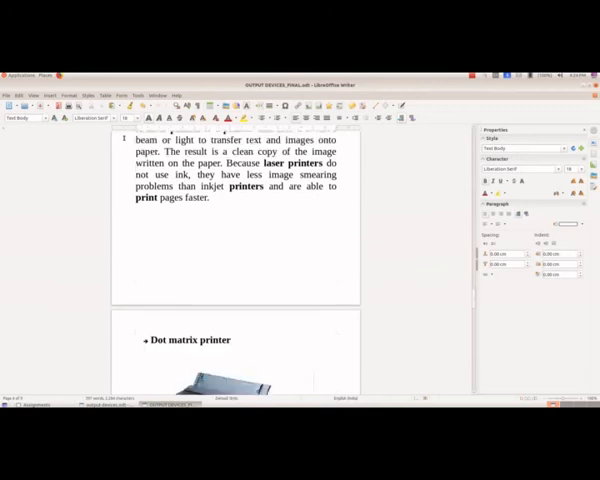
scroll("down", 3)
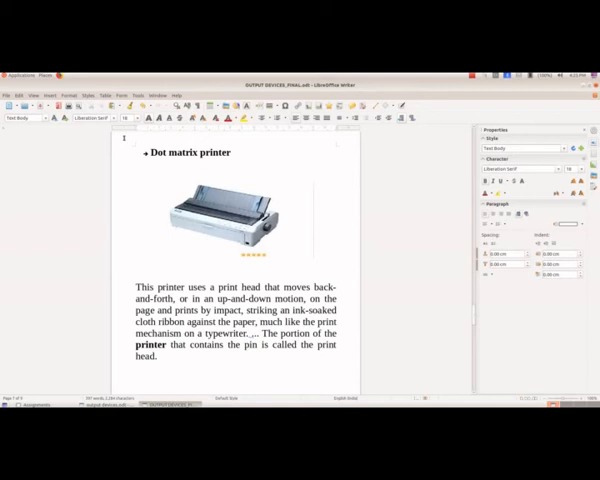
scroll("down", 3)
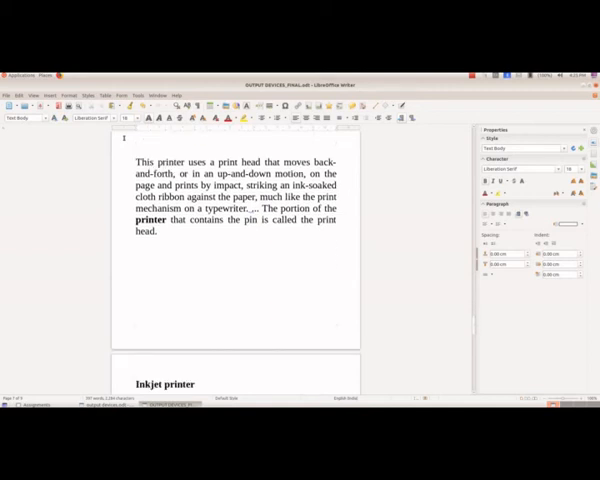
scroll("down", 3)
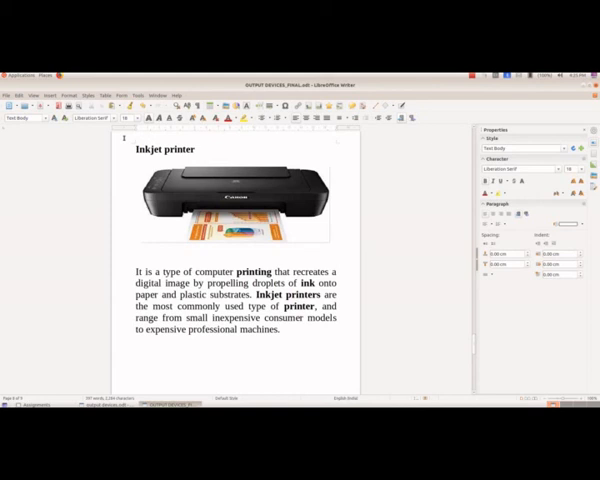
scroll("down", 3)
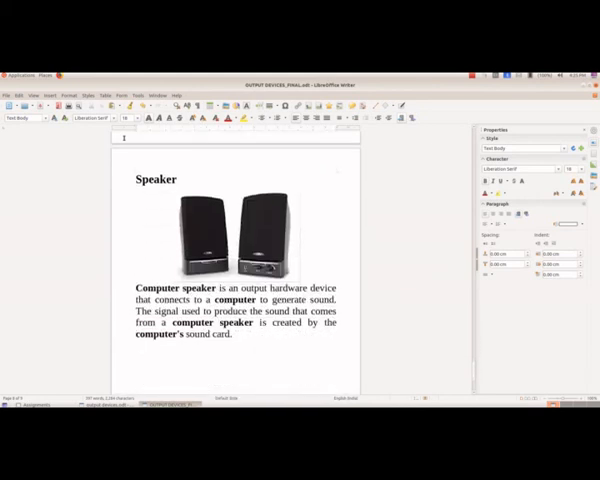